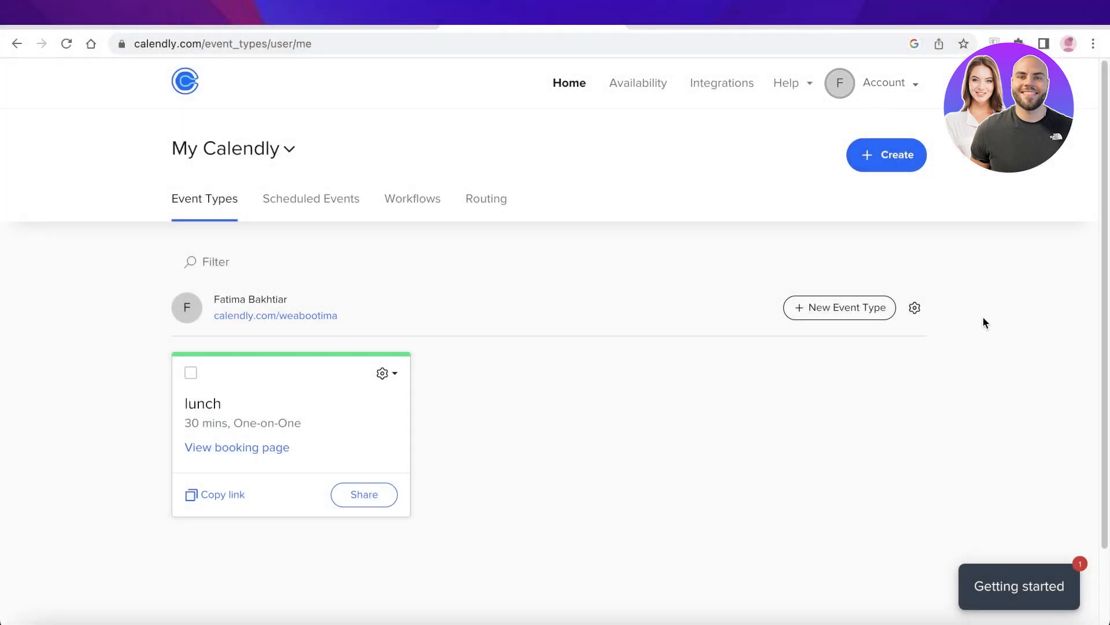
pyautogui.moveTo(996, 326)
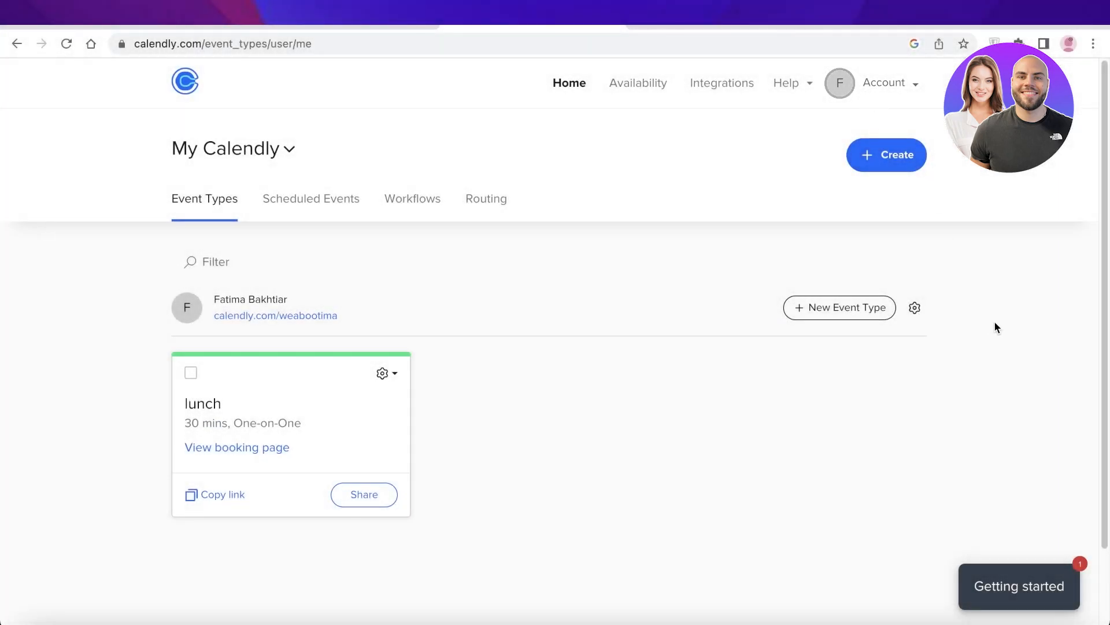
pyautogui.moveTo(1001, 325)
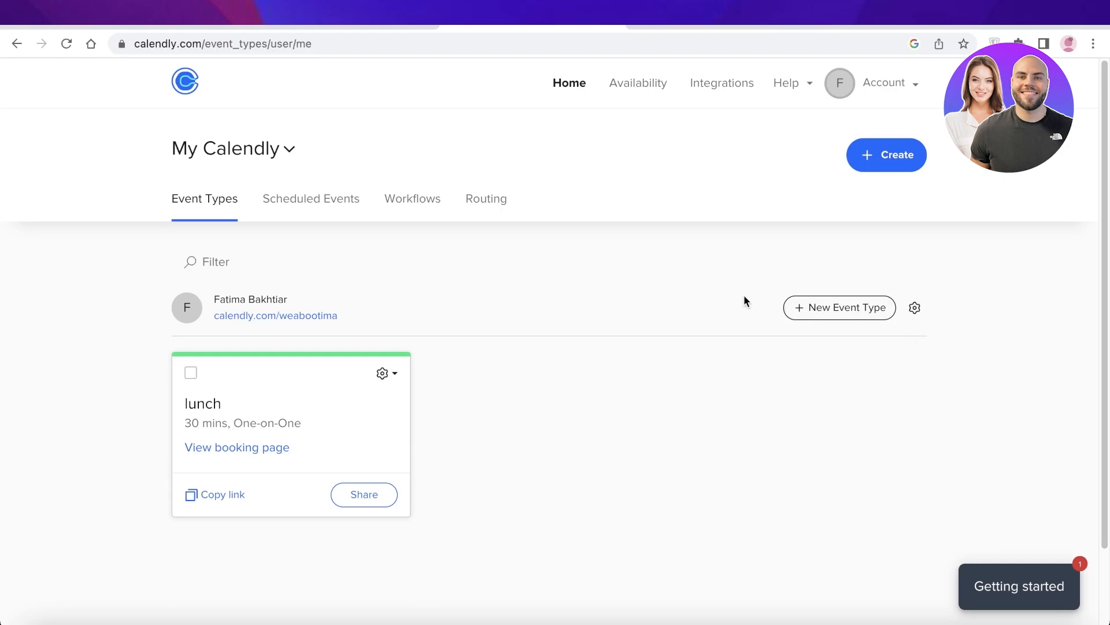
pyautogui.moveTo(693, 254)
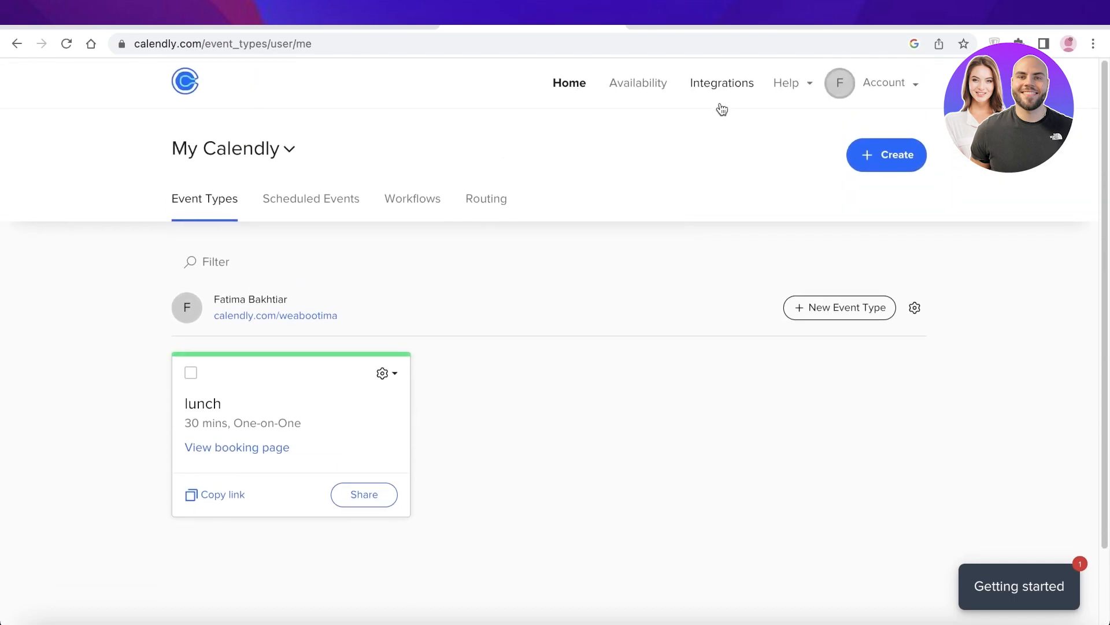
pyautogui.moveTo(721, 82)
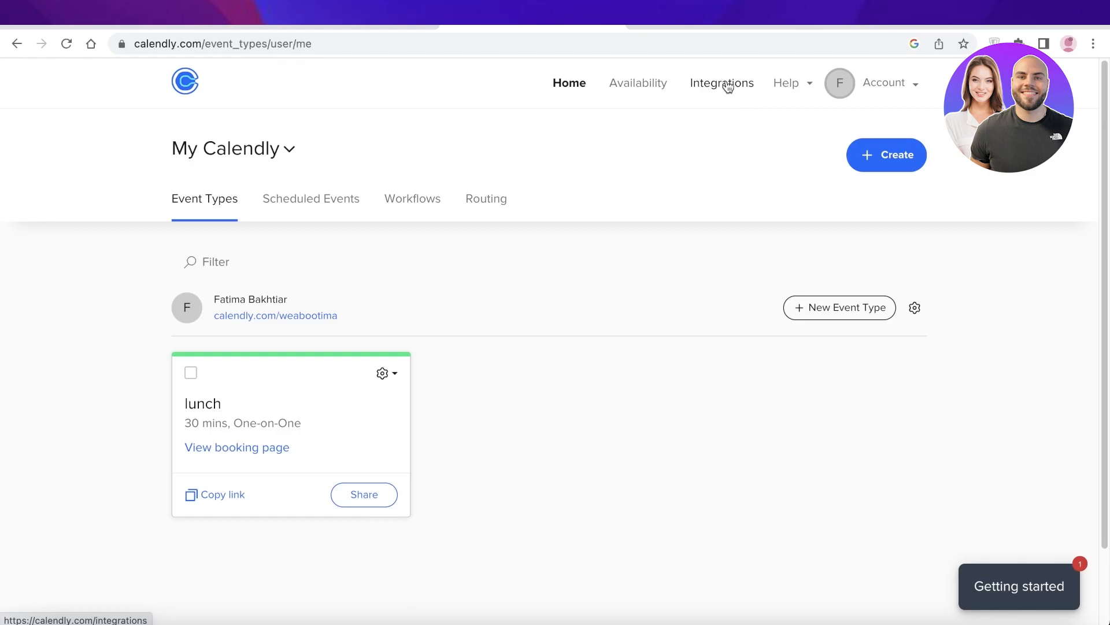
# Go from Integrations to the Google Calendar tile's Calendar Connections page, showing the Office 365 account
pyautogui.click(722, 83)
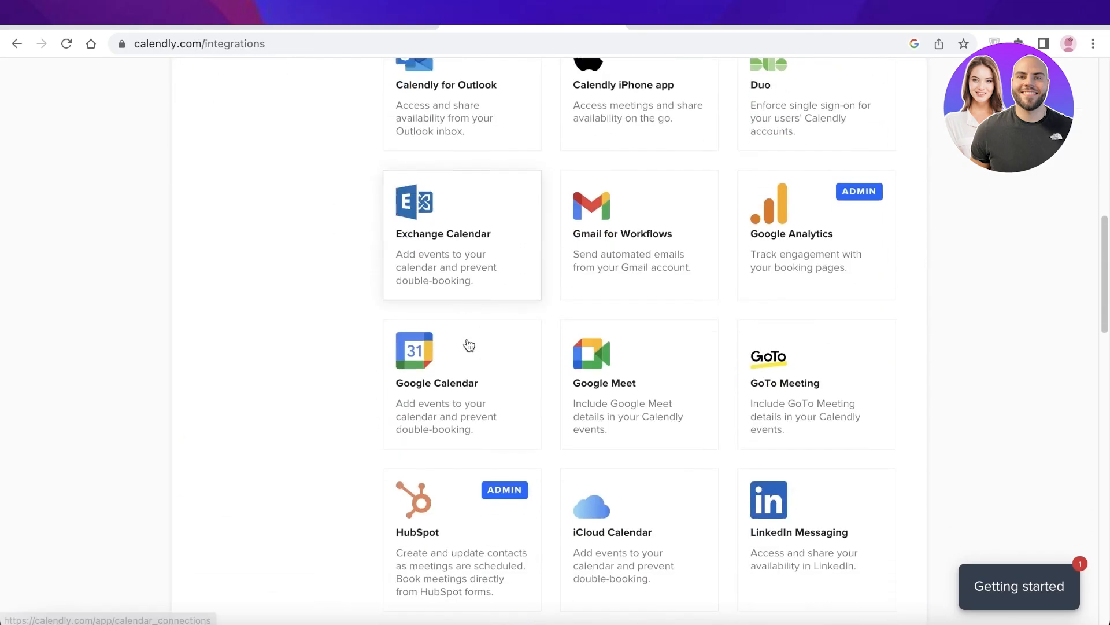
pyautogui.scroll(-3)
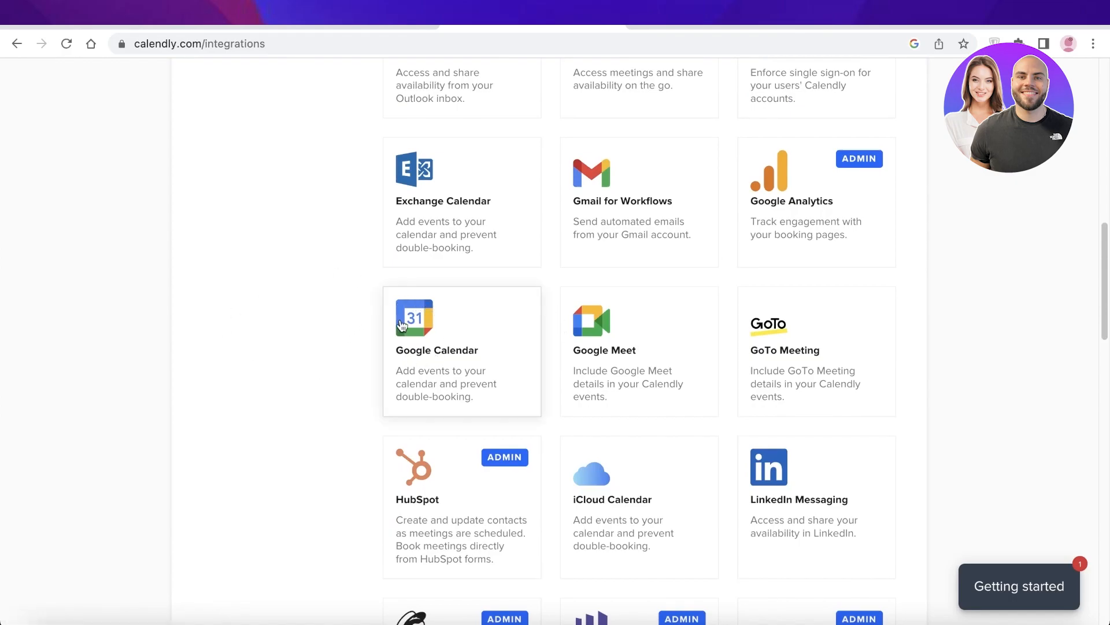
pyautogui.click(438, 350)
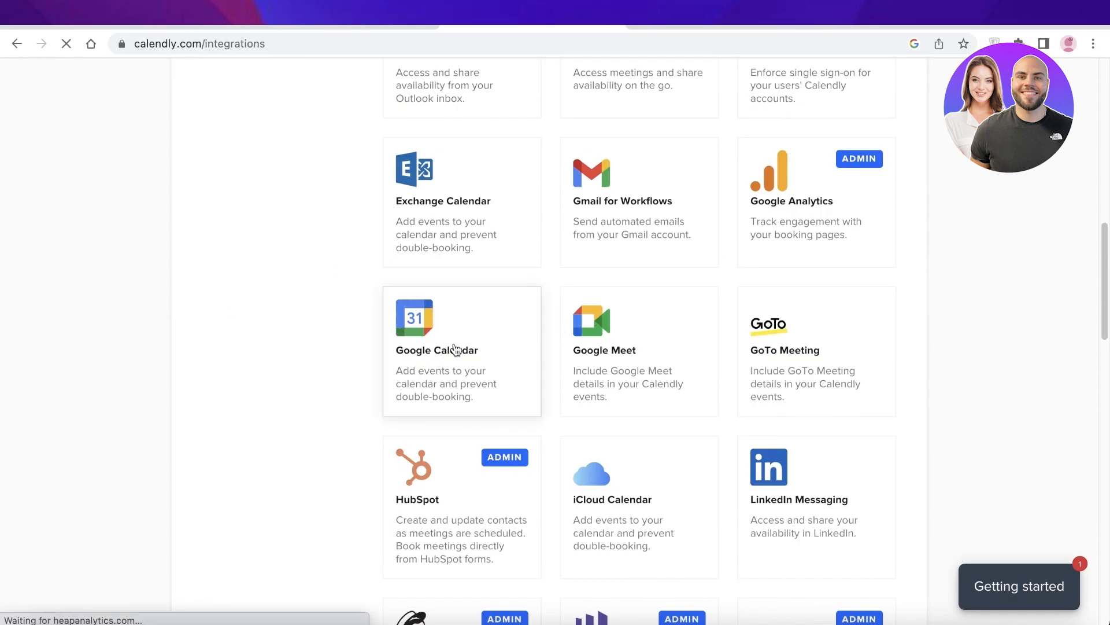
pyautogui.click(437, 351)
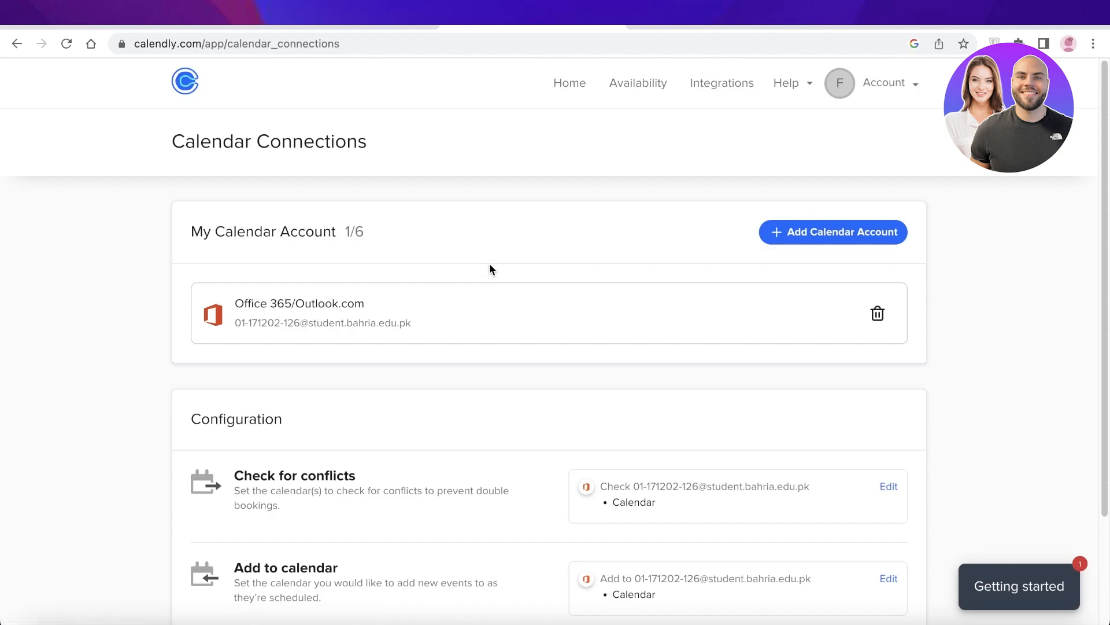
# Add a new calendar account and choose to connect Google Calendar
pyautogui.scroll(-3)
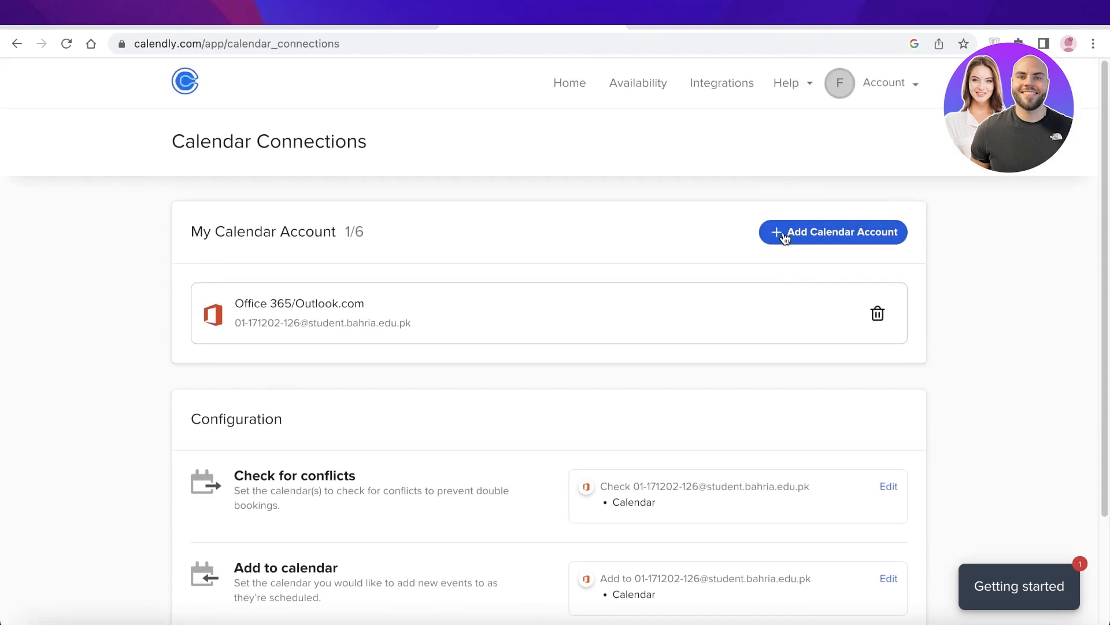
pyautogui.click(877, 313)
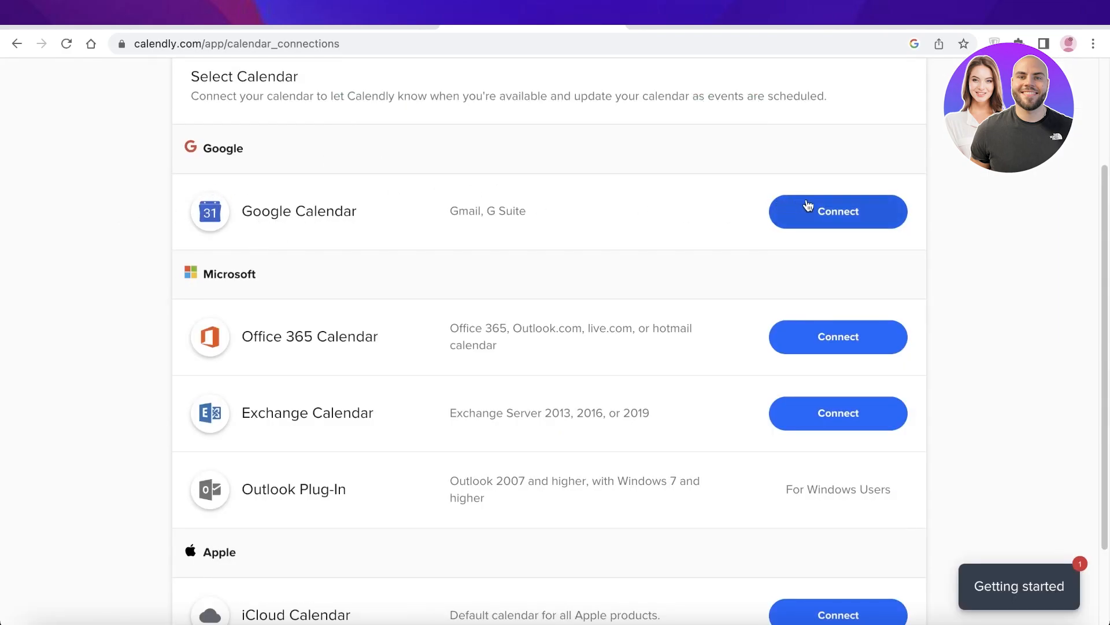
pyautogui.click(836, 211)
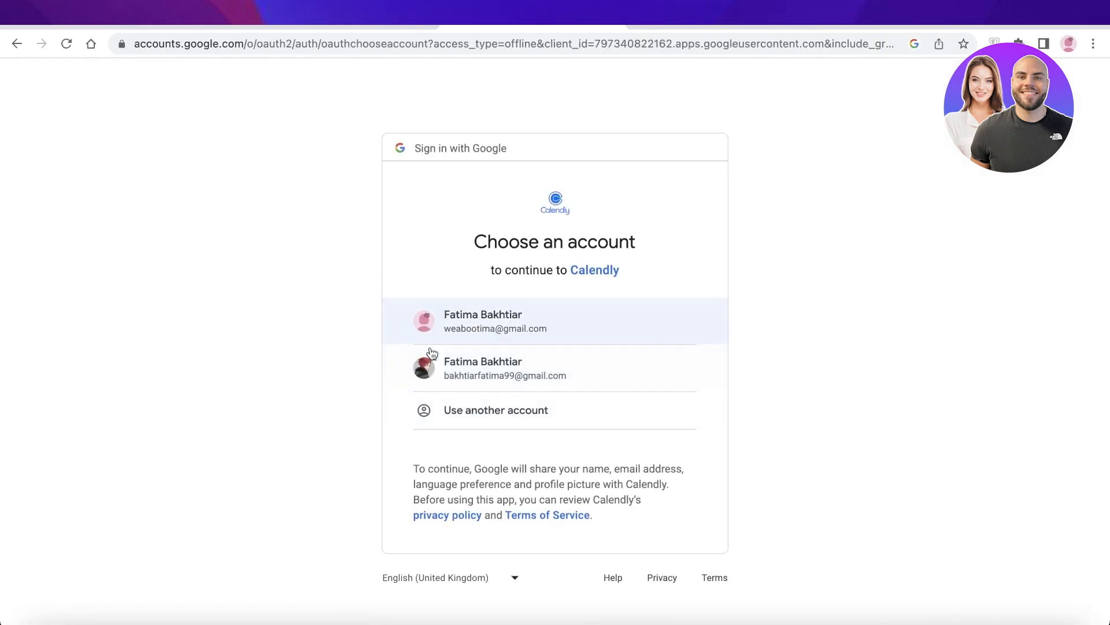
pyautogui.moveTo(441, 315)
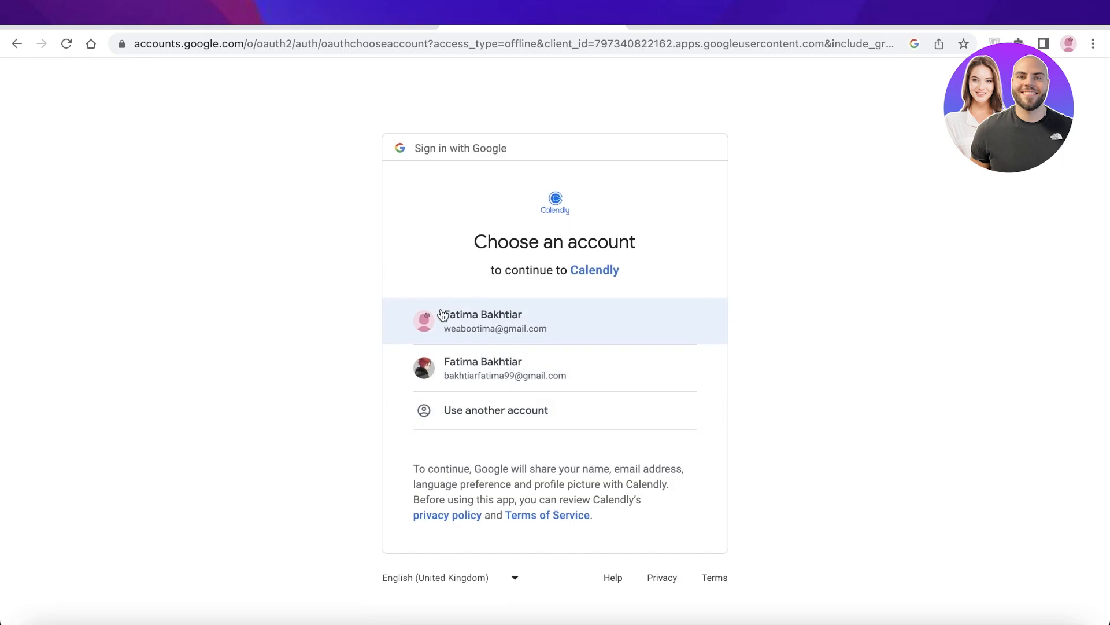
# Sign in with the first Google account and allow Calendly access to its calendars
pyautogui.click(496, 321)
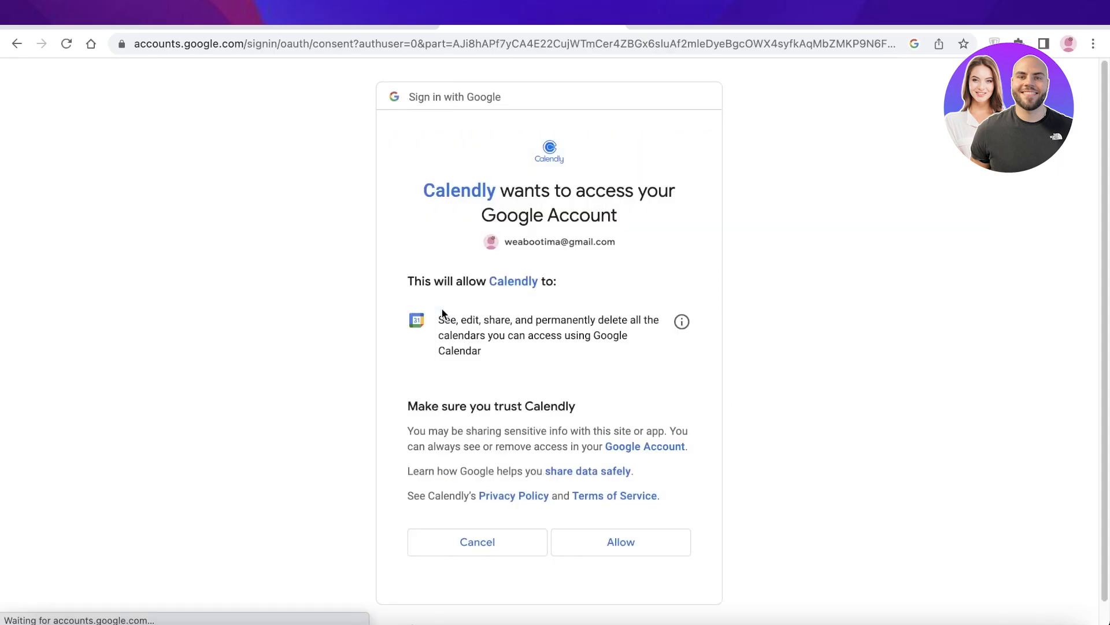
pyautogui.click(619, 542)
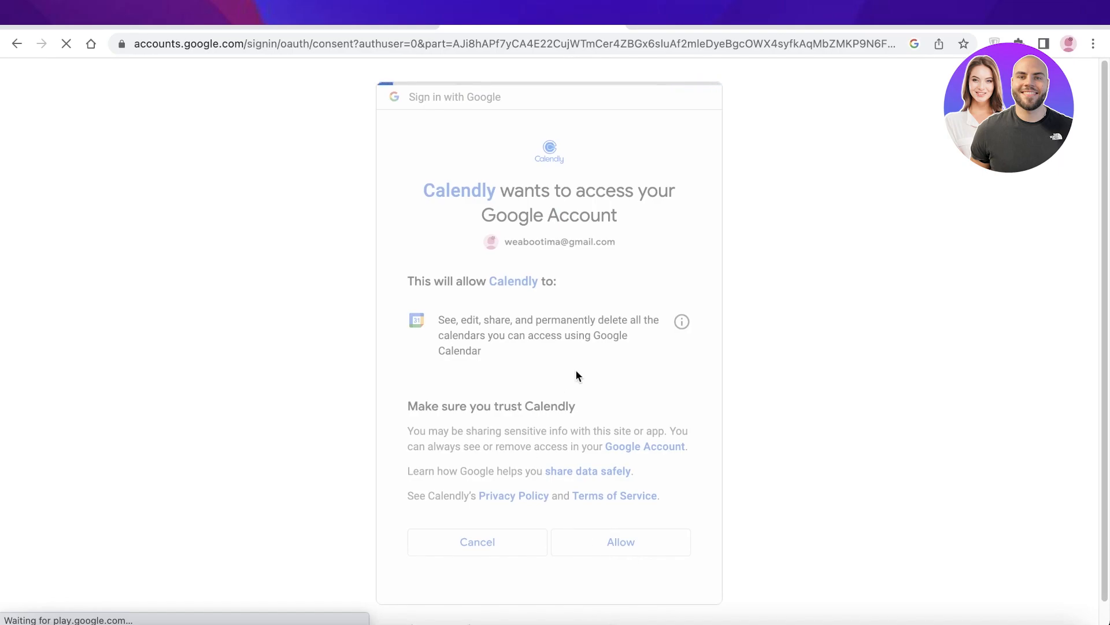
pyautogui.click(620, 542)
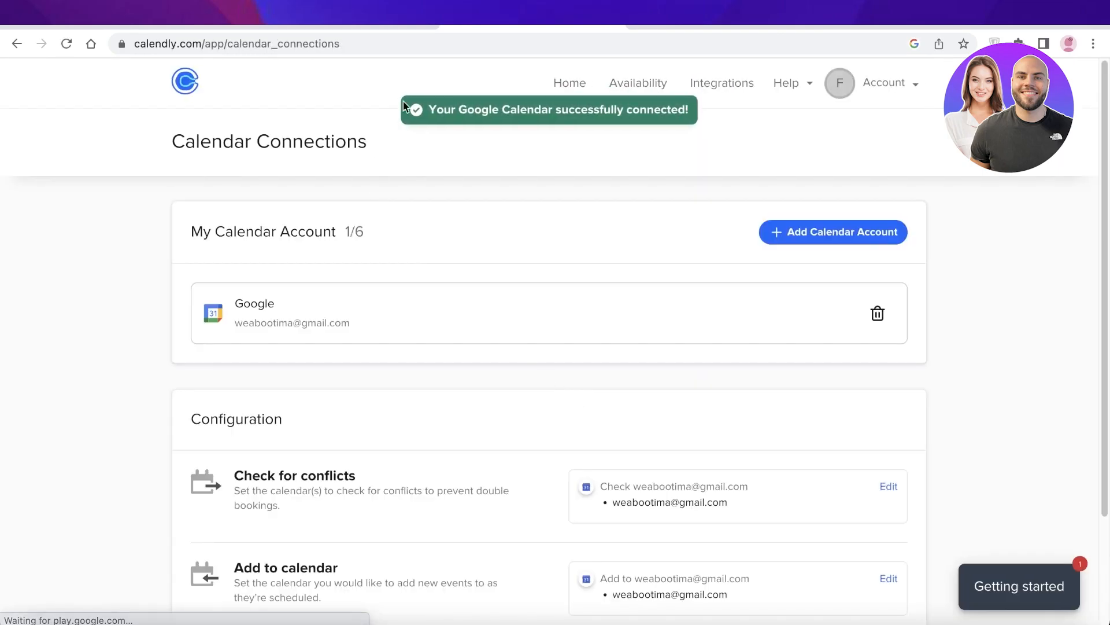
pyautogui.moveTo(663, 113)
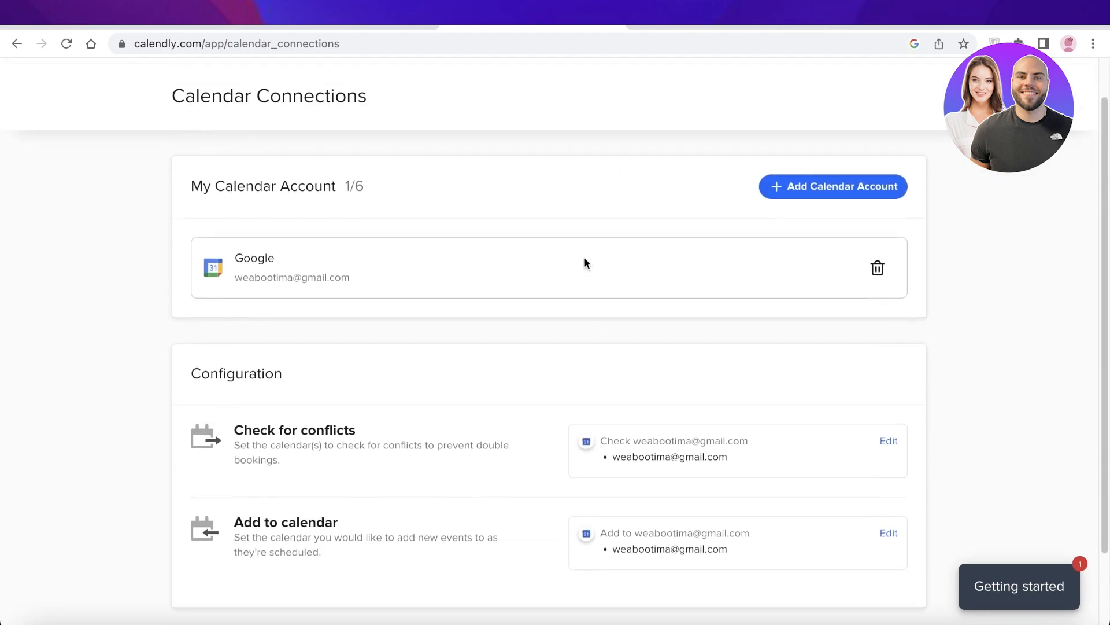
pyautogui.scroll(-3)
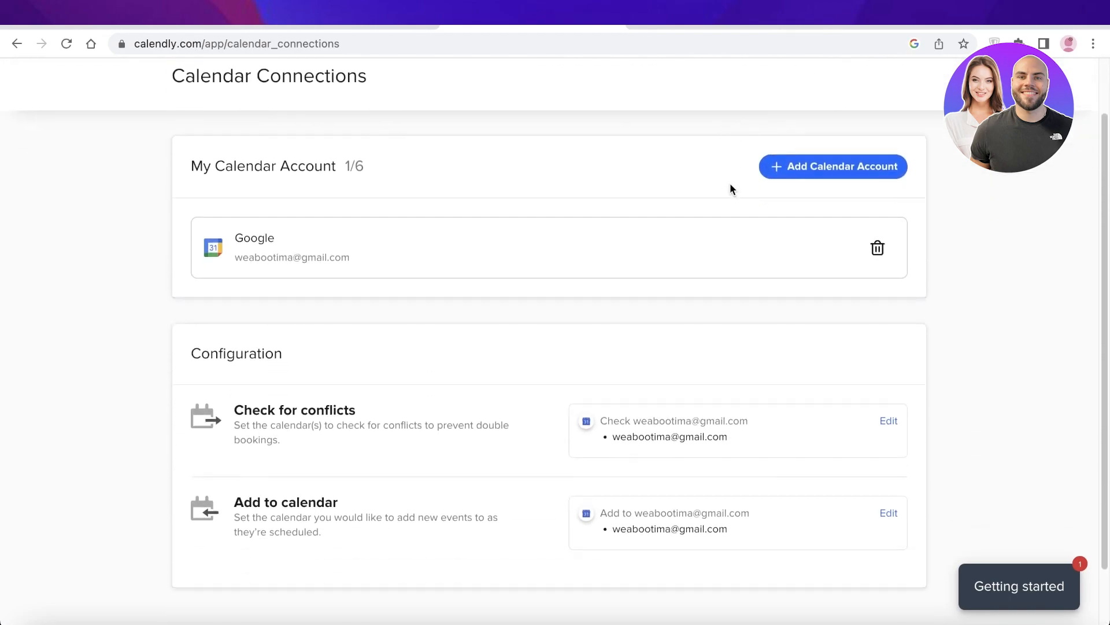
pyautogui.scroll(-3)
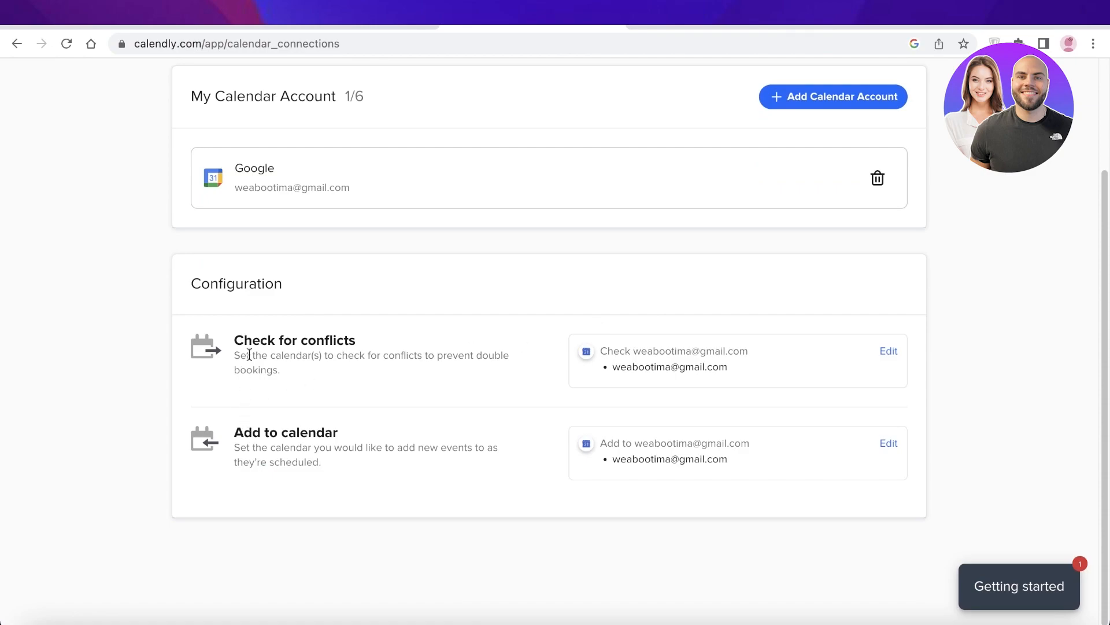
pyautogui.moveTo(344, 441)
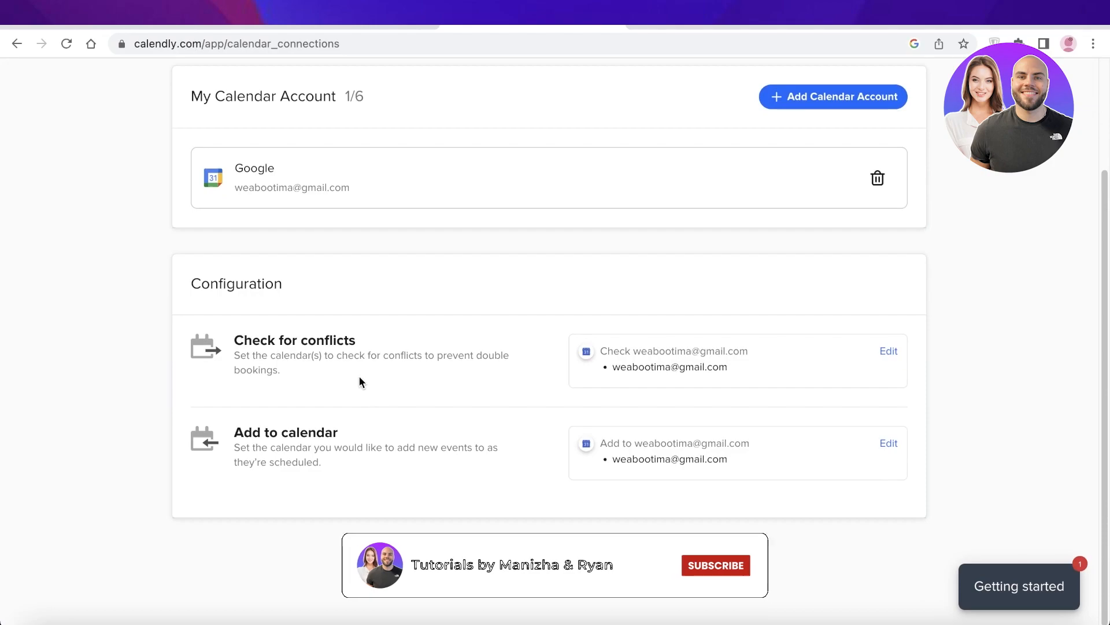
pyautogui.click(715, 565)
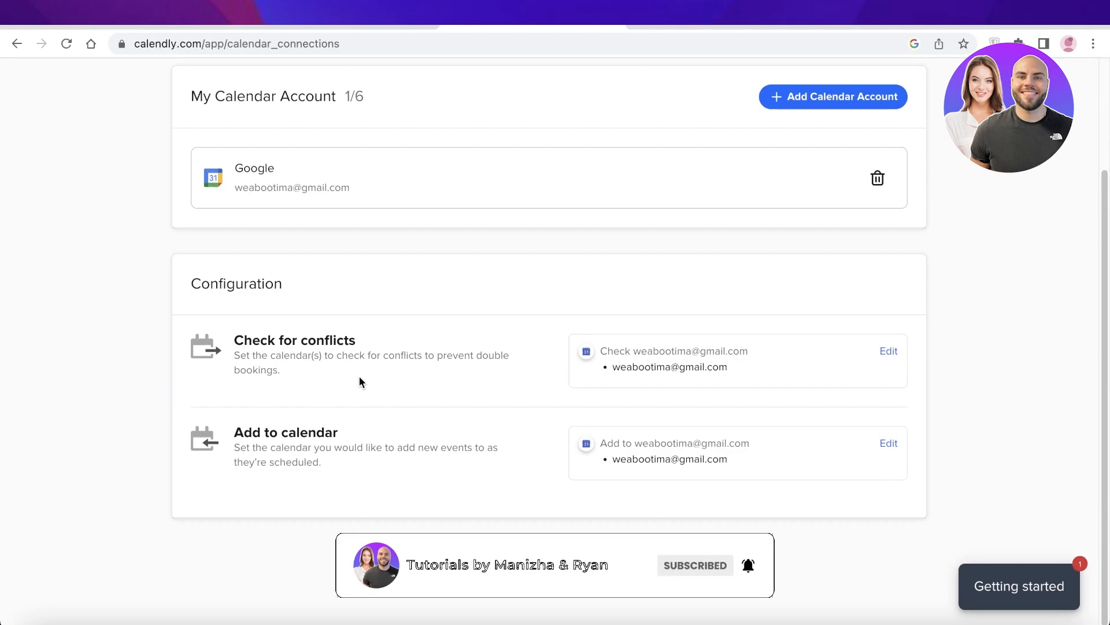